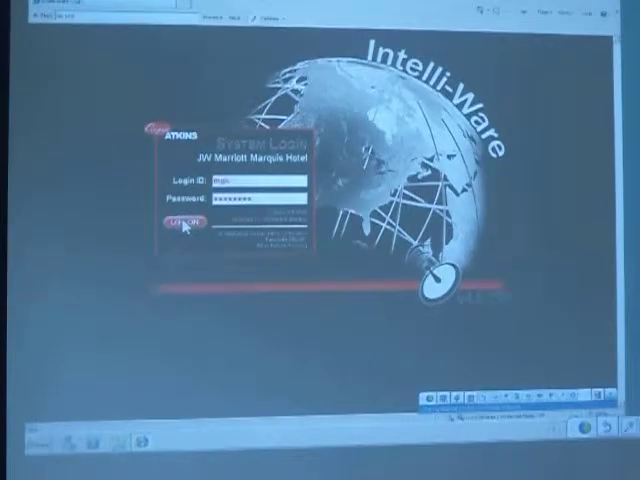
Step: Log in to the hotel's TempTrack site and land on the current sensor readings dashboard
left_click(184, 220)
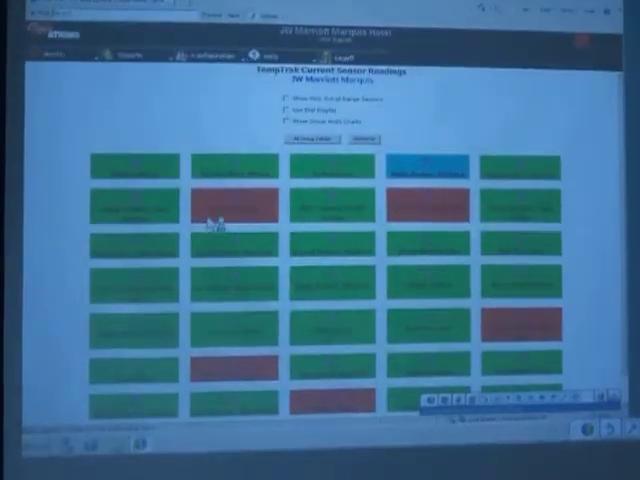
mouse_move(244, 104)
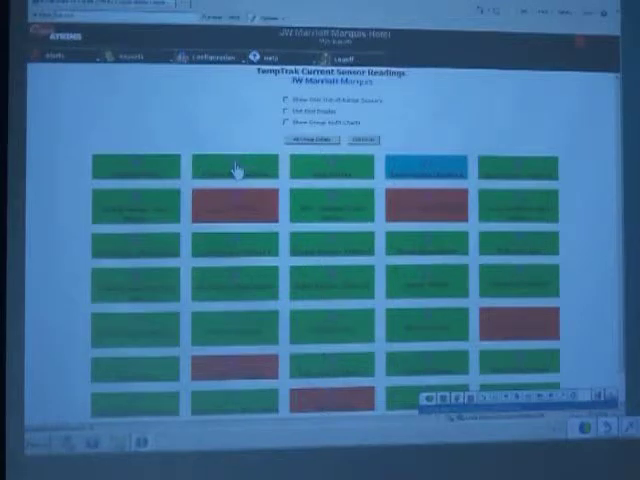
mouse_move(424, 170)
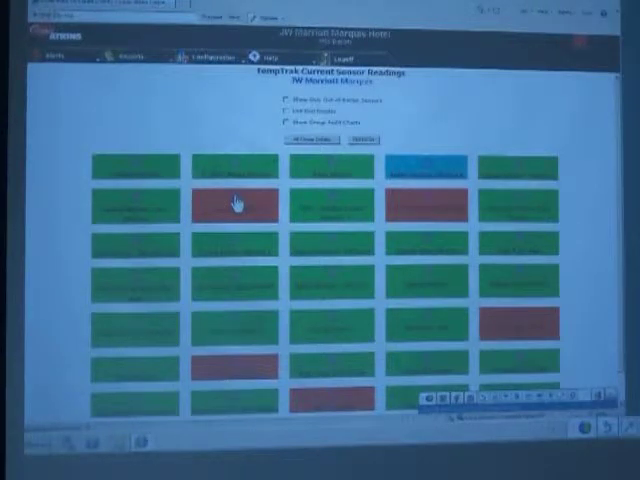
mouse_move(204, 136)
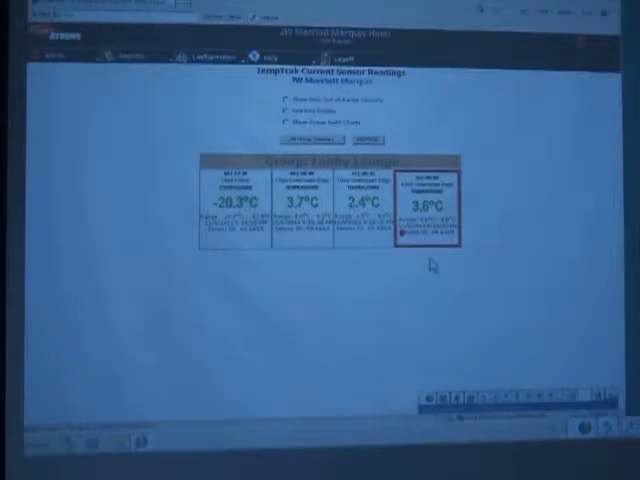
mouse_move(478, 214)
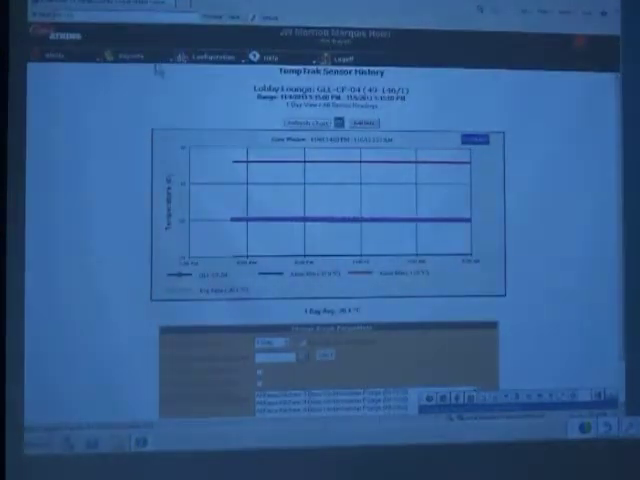
Step: Return from the history chart to the Current Sensor Readings overview via the Reports menu
left_click(120, 56)
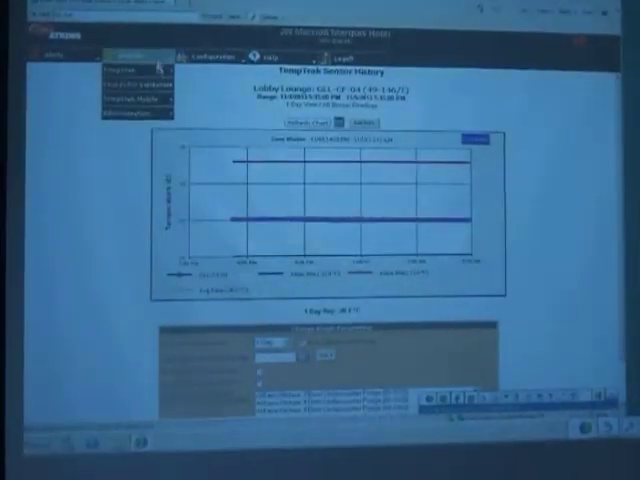
left_click(132, 52)
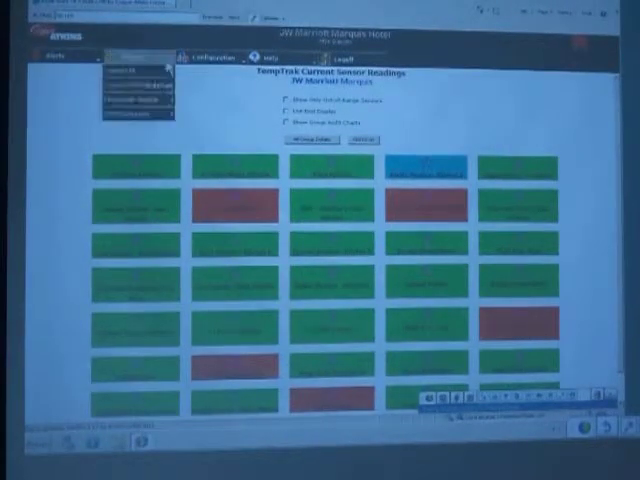
Step: Show the Daily Summary Report table of per-day readings from the Reports menu
left_click(136, 56)
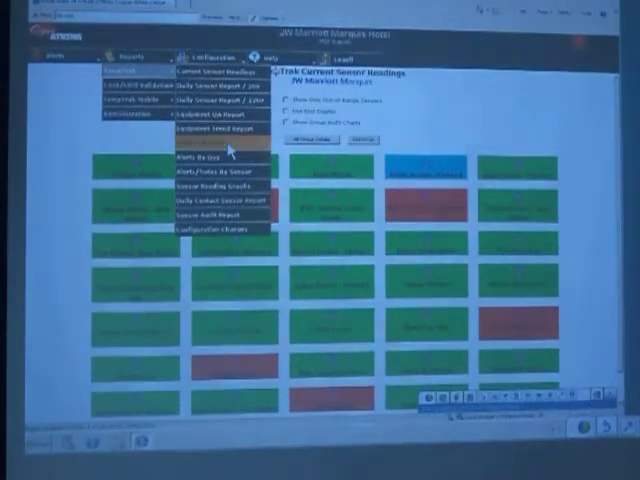
left_click(214, 98)
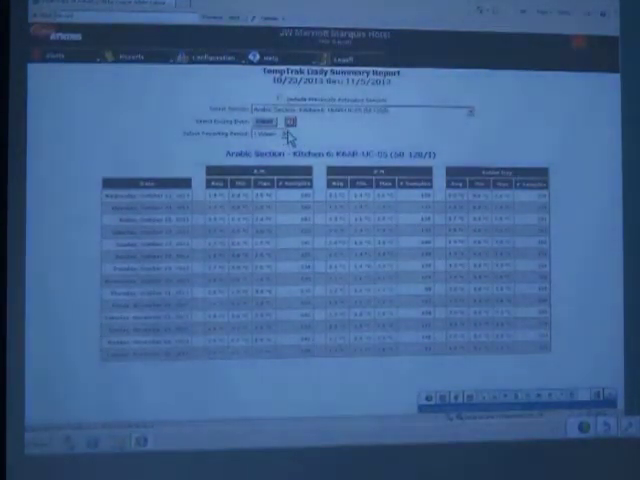
Step: Show the 12 Month Trend Report, then bring up the alert notification log
left_click(270, 134)
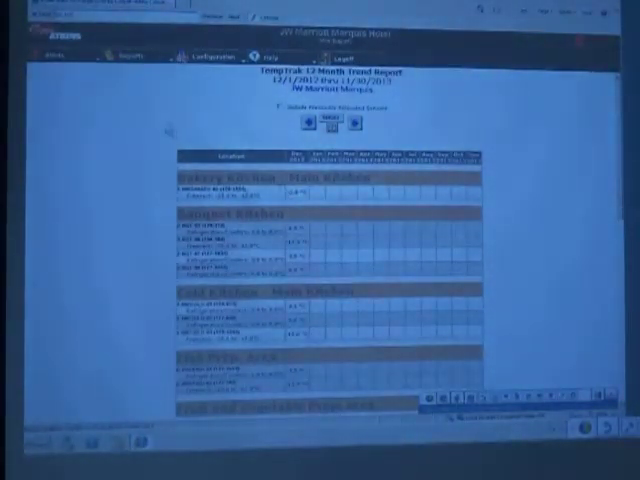
left_click(130, 52)
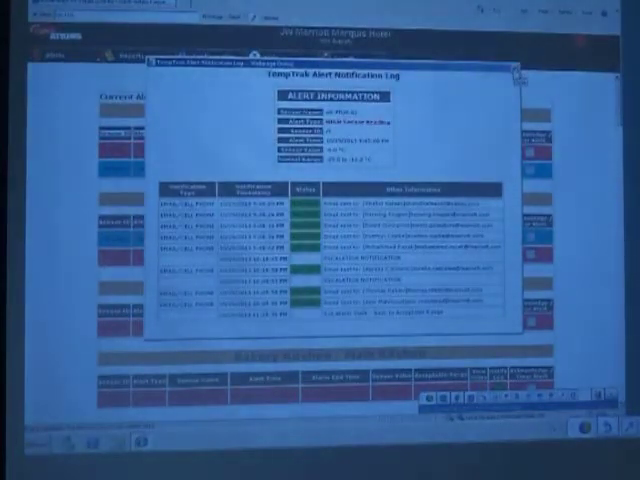
Step: Close the Alert Notification Log popup to reveal the sensor alerts page
left_click(510, 64)
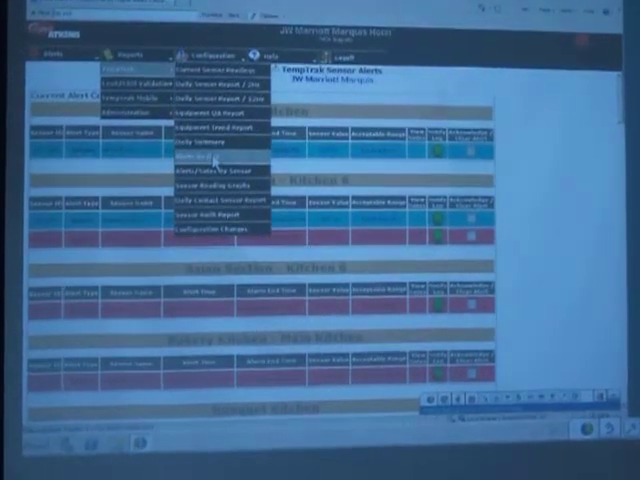
Step: Show the Sensor Alerts report listing active alert conditions for the date range
left_click(190, 158)
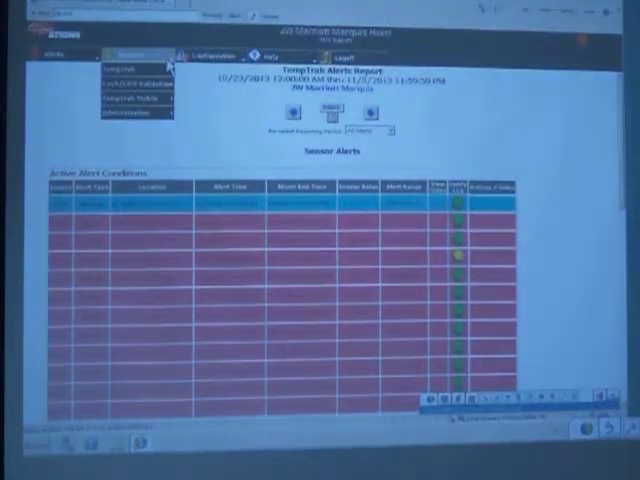
left_click(140, 52)
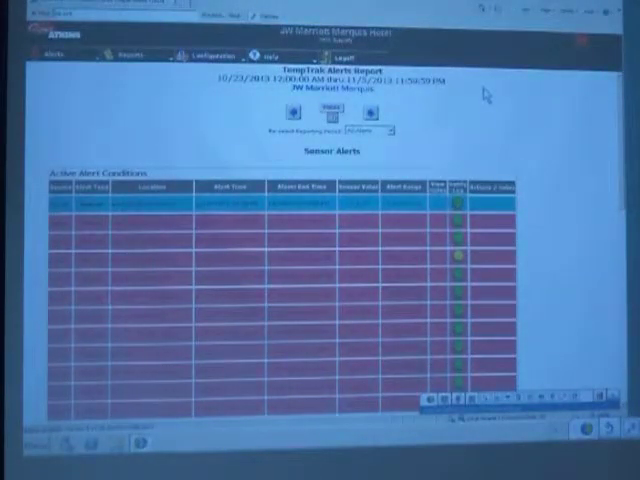
Step: Return to the Current Sensor Readings tile grid from the top bar link
left_click(136, 56)
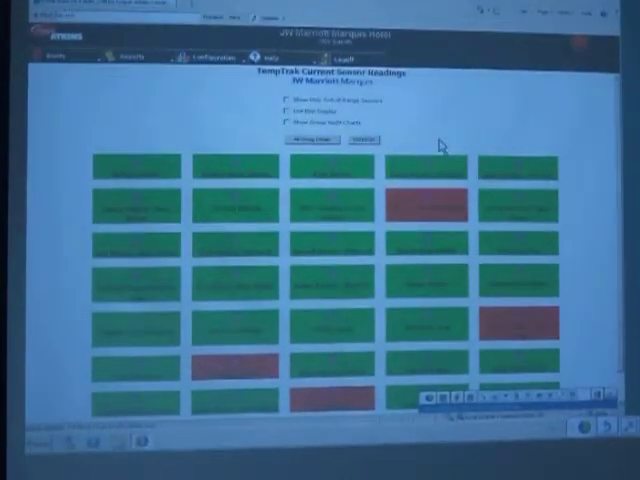
mouse_move(430, 116)
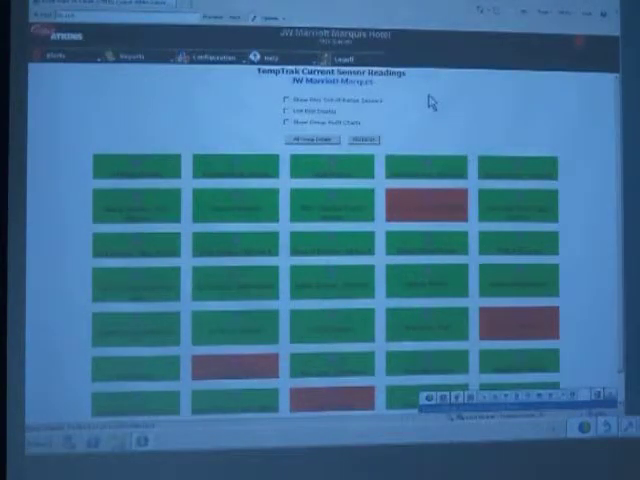
mouse_move(412, 132)
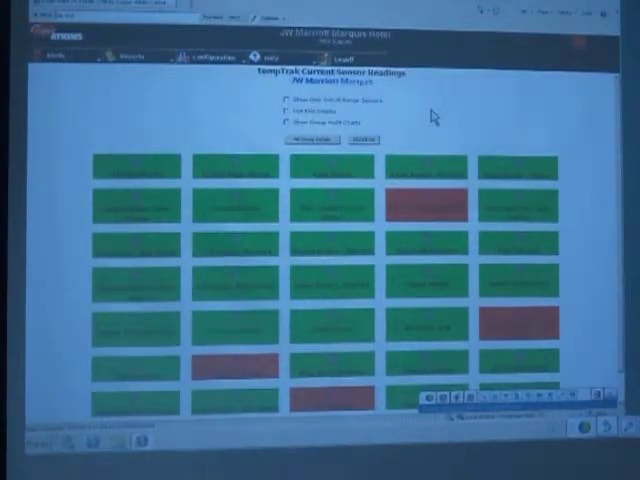
mouse_move(360, 50)
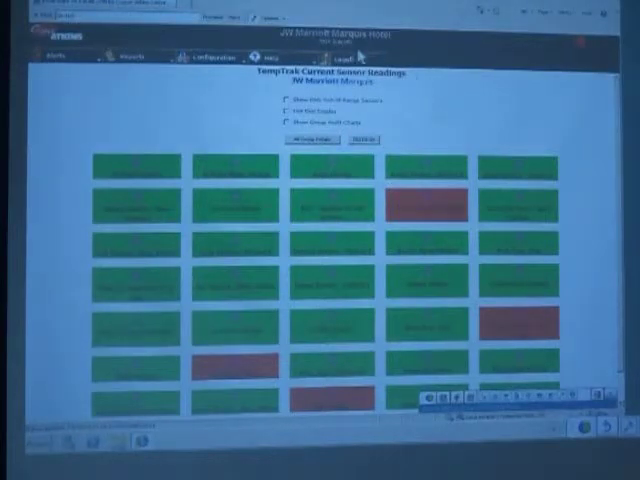